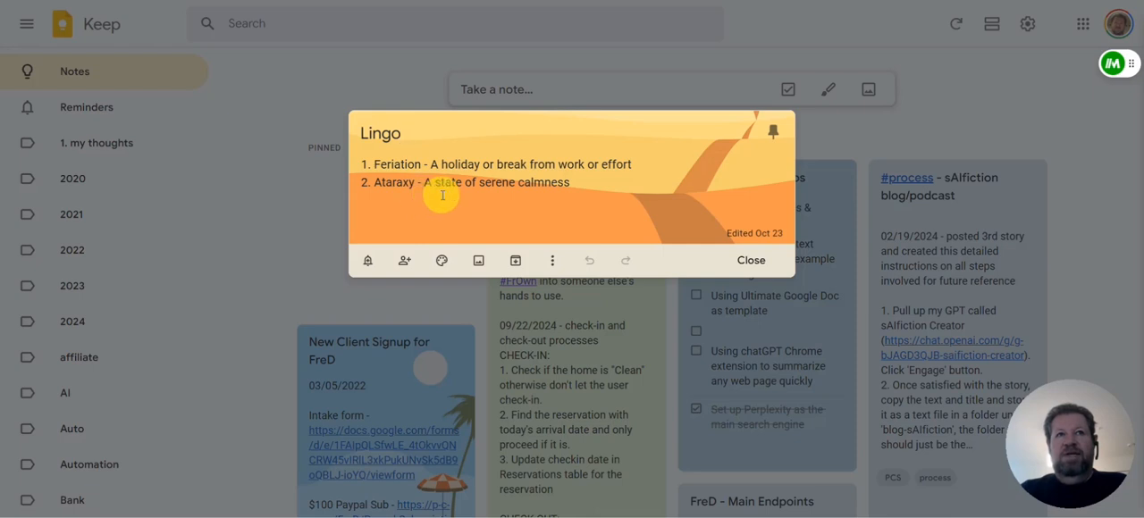
Step: Bring up the Notion Lingo page and scroll through its words and definitions
{"action": "left_click", "coordinate": [400, 132]}
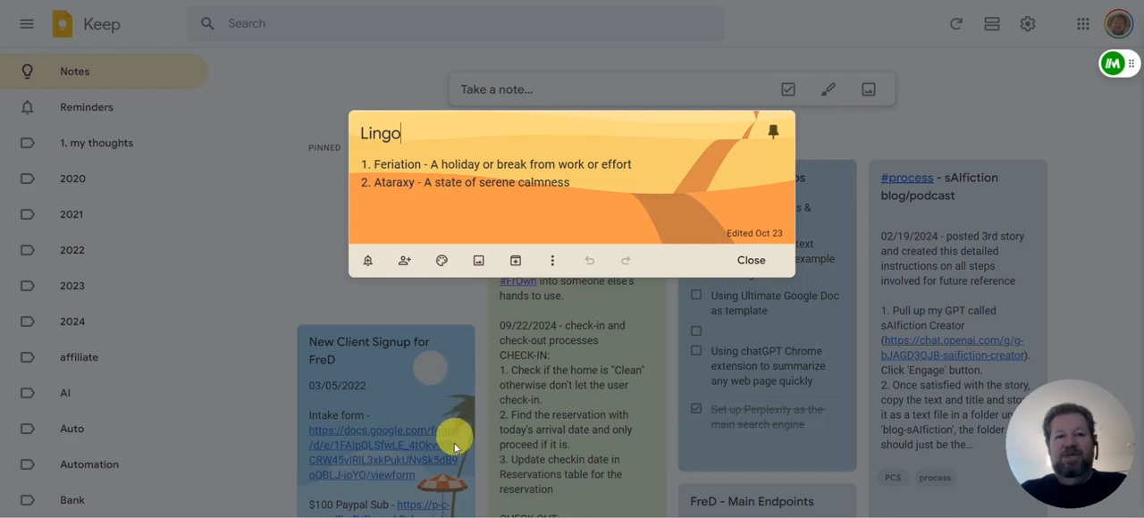
{"action": "mouse_move", "coordinate": [490, 461]}
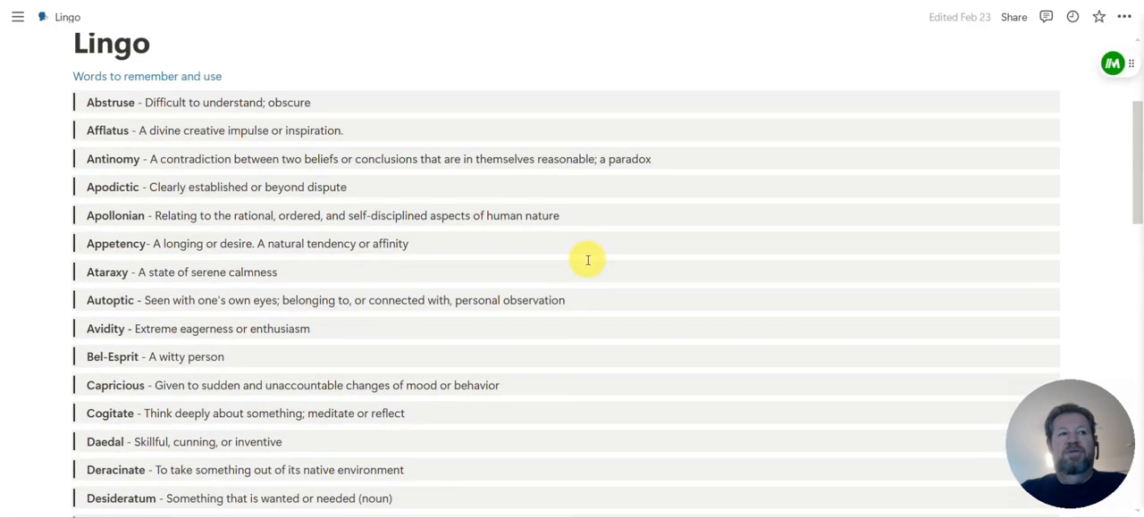
{"action": "scroll", "scroll_direction": "down", "scroll_amount": 3}
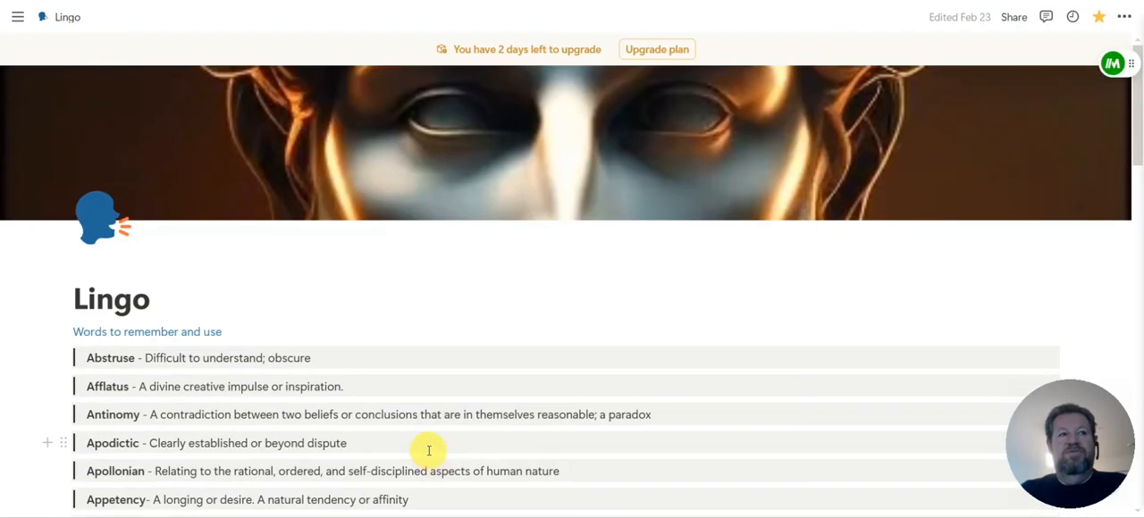
{"action": "scroll", "scroll_direction": "down", "scroll_amount": 3}
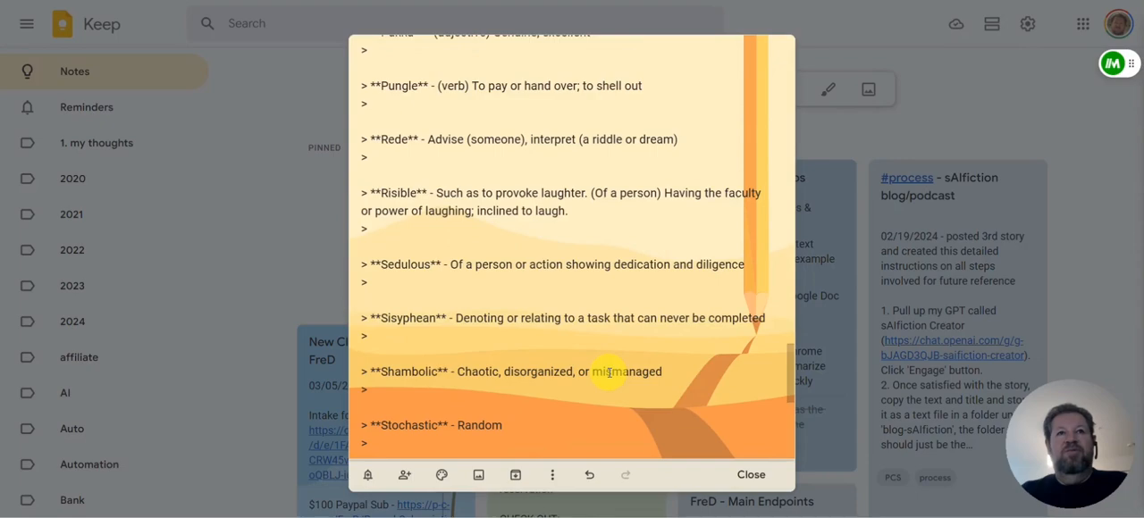
Step: Scroll through the pasted words in the Keep note, starting at item 3, Abstruse
{"action": "scroll", "scroll_direction": "down", "scroll_amount": 3}
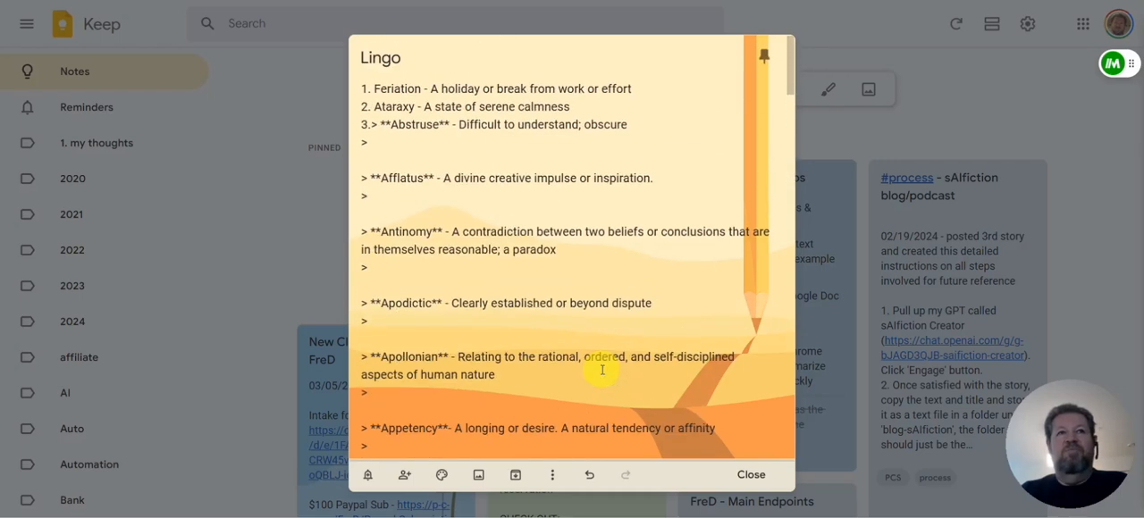
{"action": "mouse_move", "coordinate": [507, 268]}
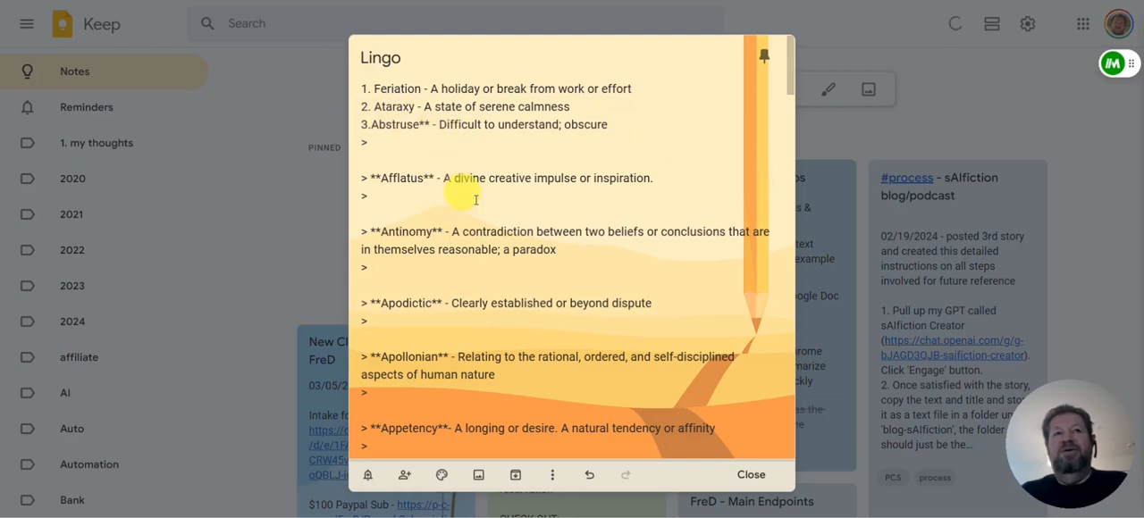
{"action": "mouse_move", "coordinate": [576, 250]}
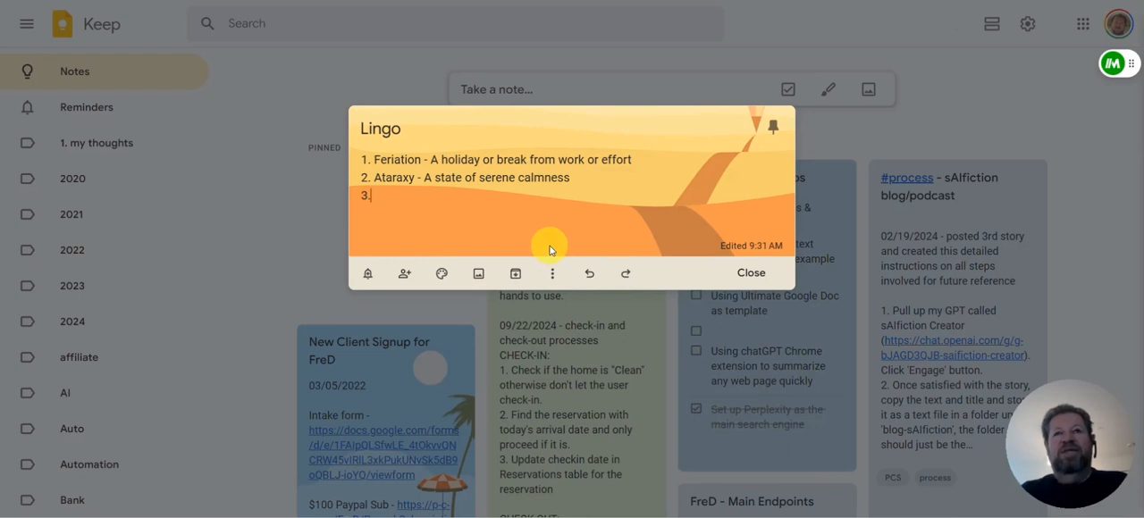
{"action": "mouse_move", "coordinate": [403, 259]}
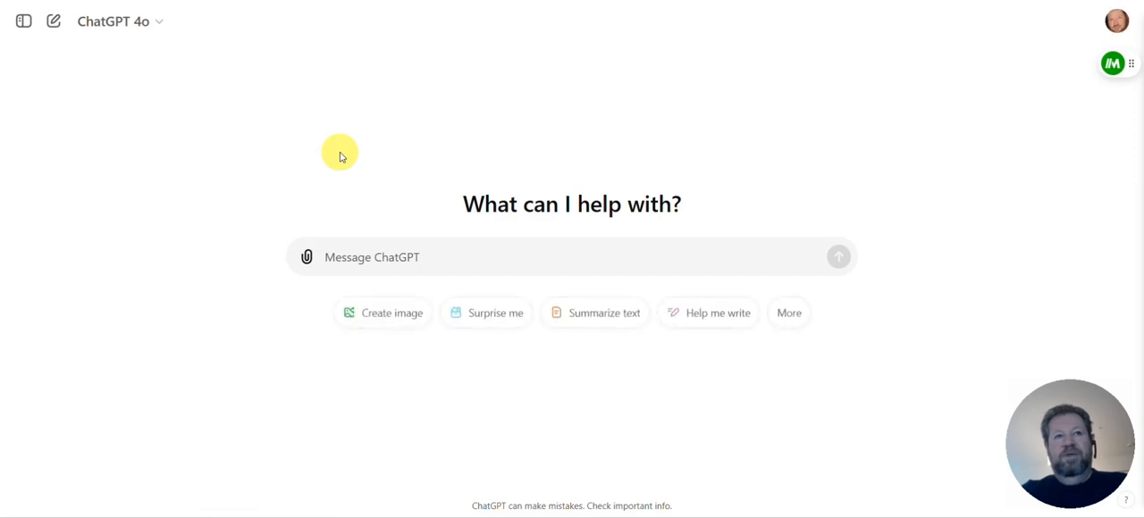
Step: Ask ChatGPT to make the list numbered, eliminating special characters but keeping dashes
{"action": "type", "text": "please put th"}
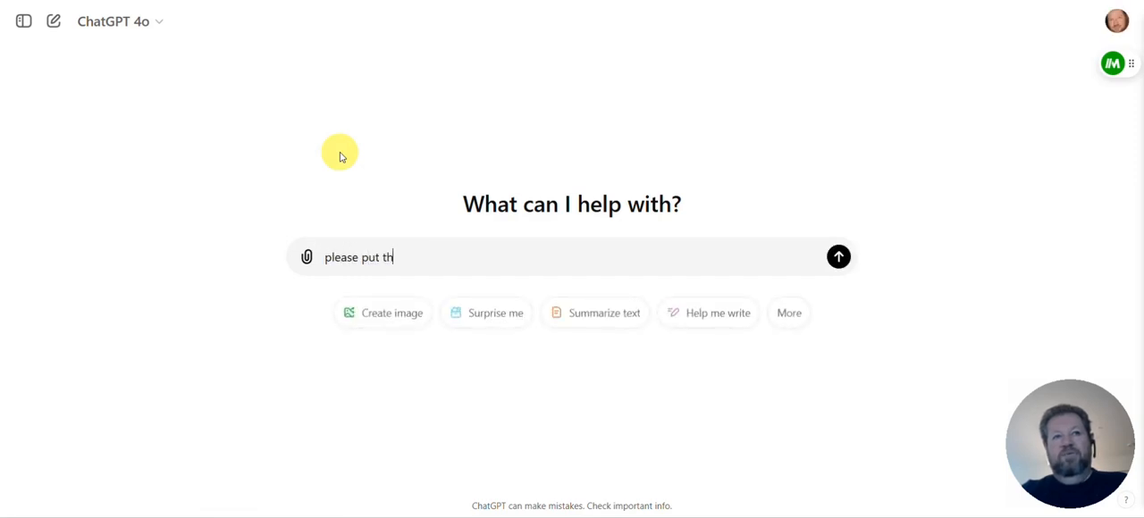
{"action": "type", "text": "e following text"}
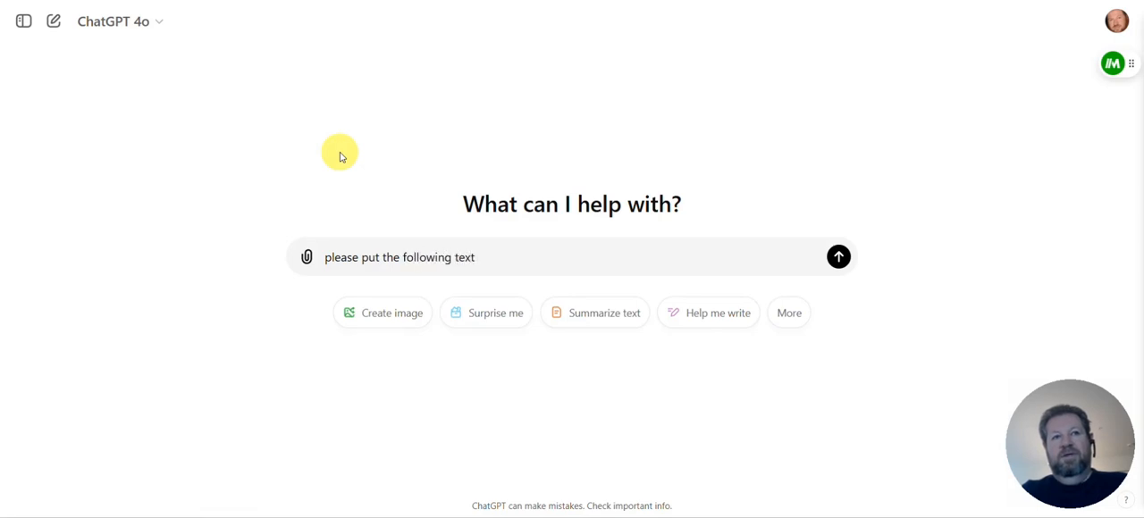
{"action": "type", "text": "into a"}
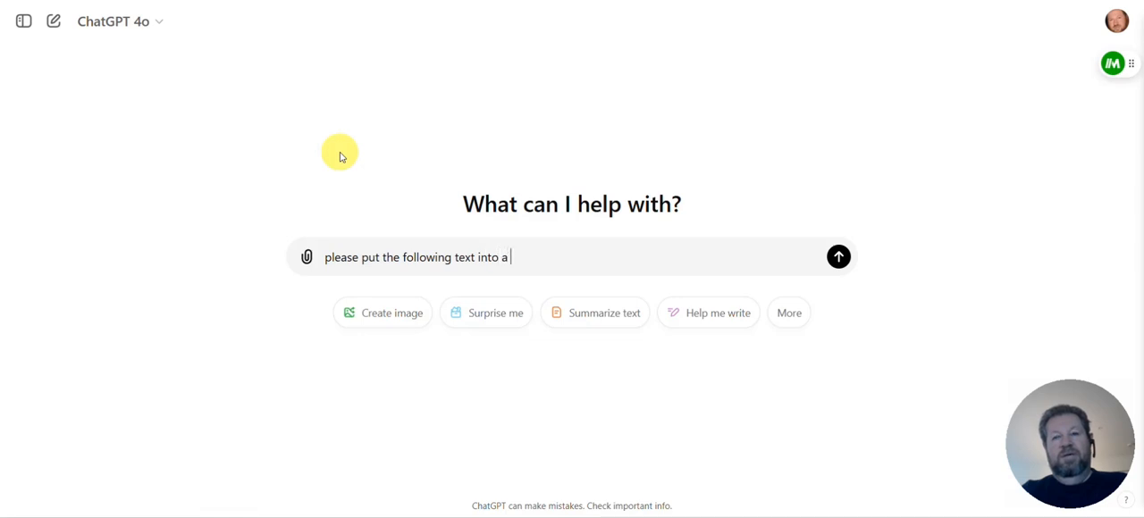
{"action": "type", "text": "numbered list,"}
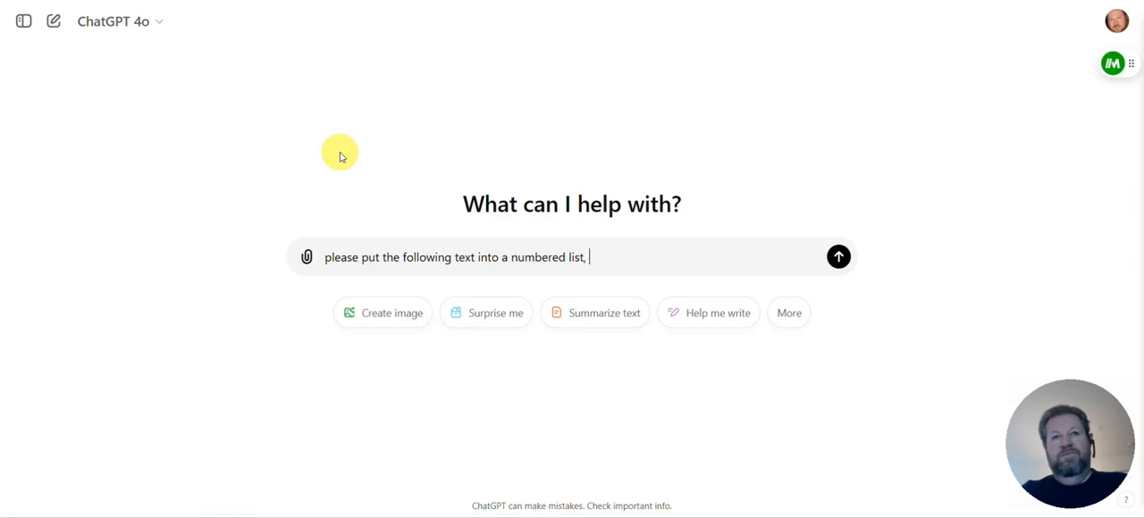
{"action": "type", "text": "eliminating all special characters, but"}
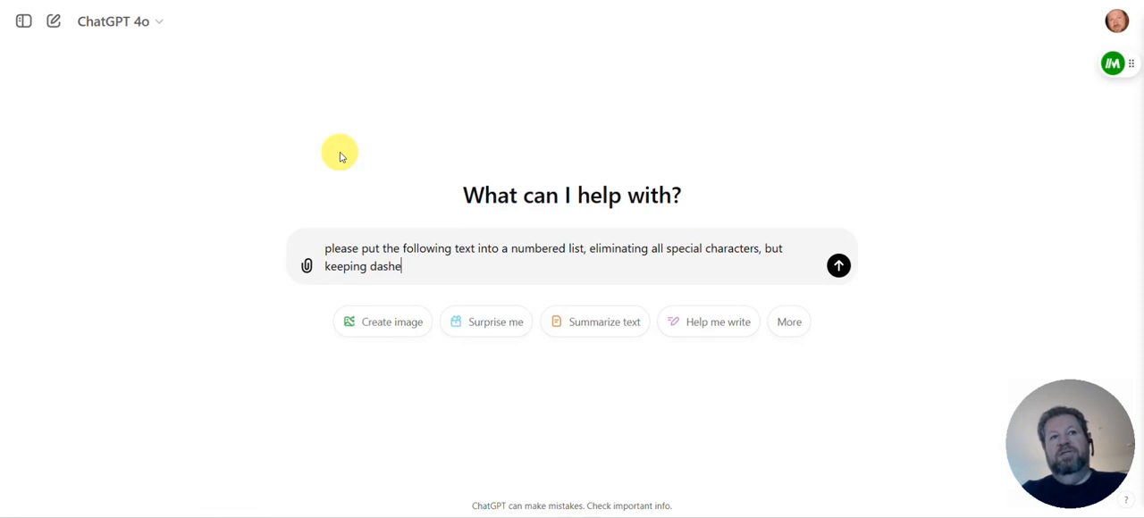
{"action": "type", "text": "s"}
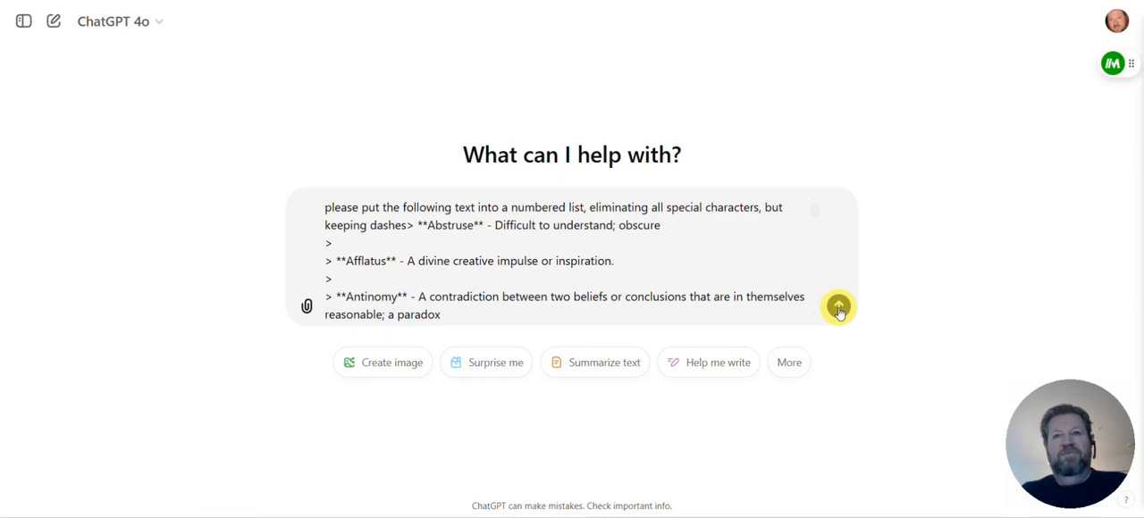
{"action": "left_click", "coordinate": [838, 306]}
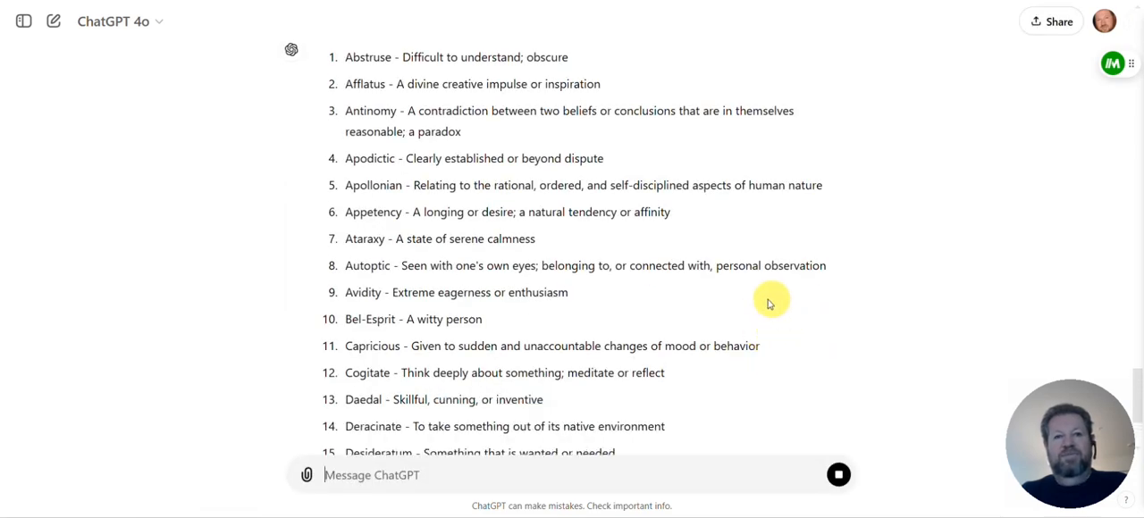
Step: Scroll to the end of ChatGPT's 48-item numbered word list and copy it
{"action": "scroll", "scroll_direction": "down", "scroll_amount": 3}
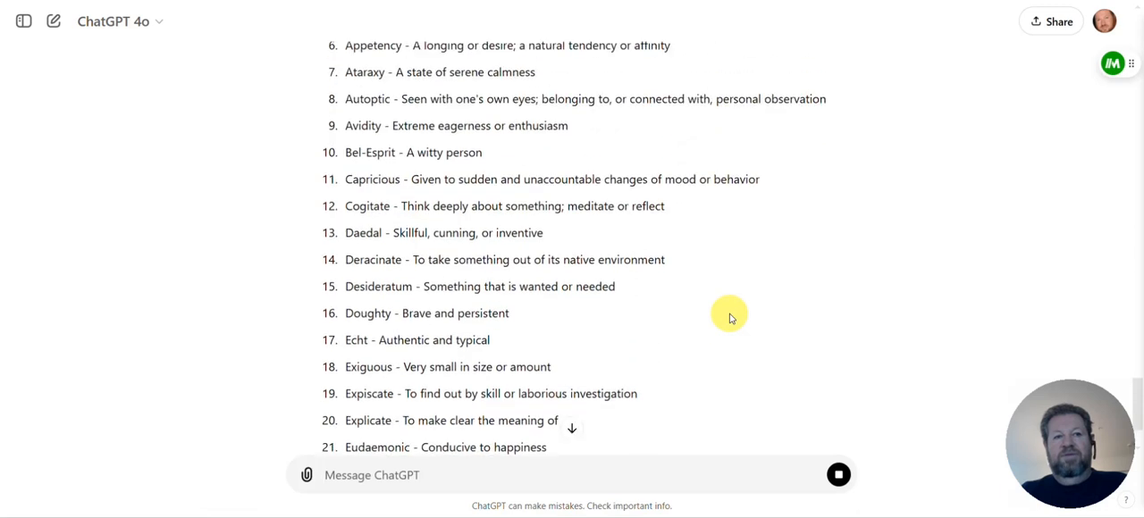
{"action": "scroll", "scroll_direction": "down", "scroll_amount": 3}
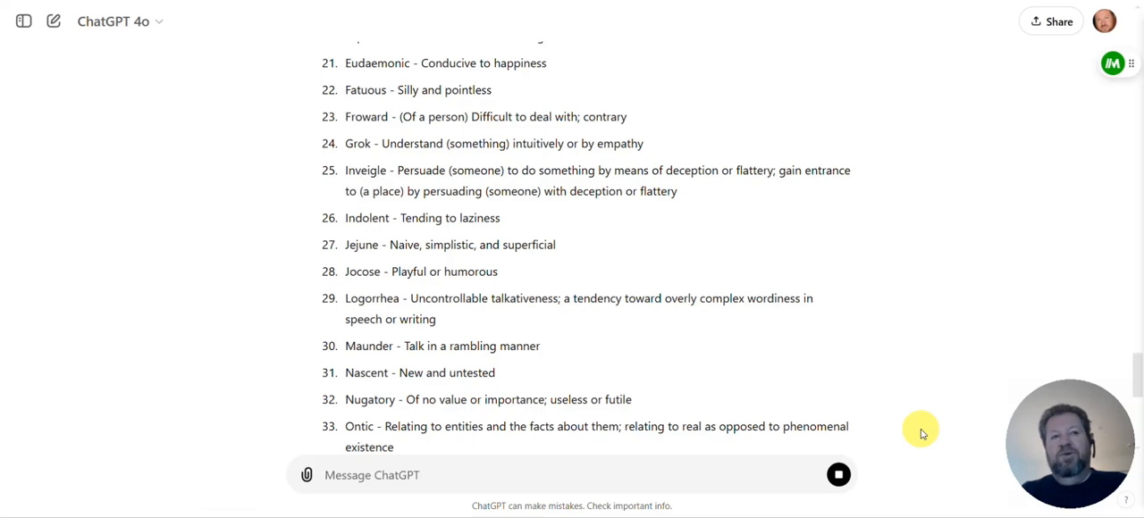
{"action": "scroll", "scroll_direction": "down", "scroll_amount": 3}
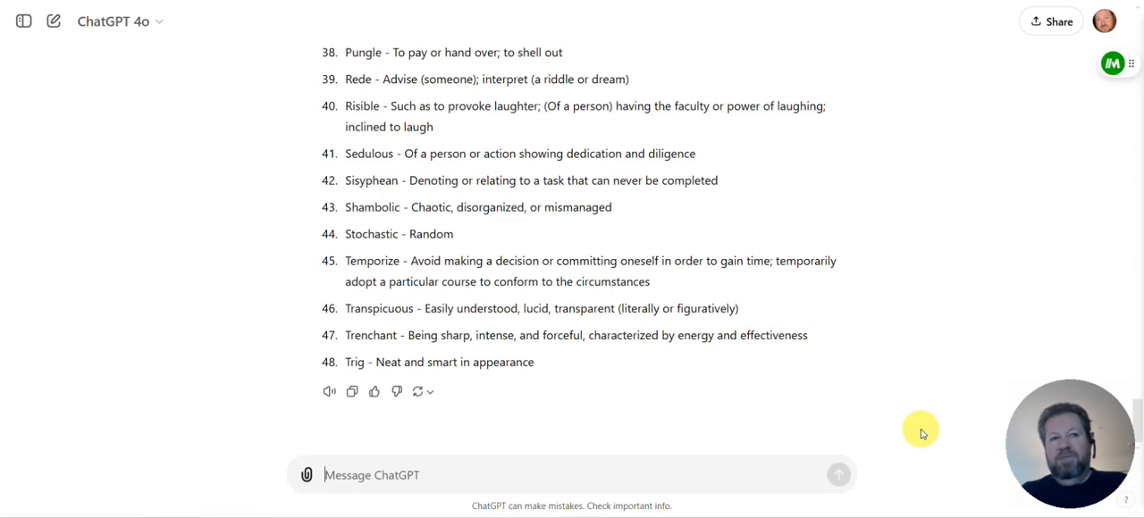
{"action": "mouse_move", "coordinate": [729, 358]}
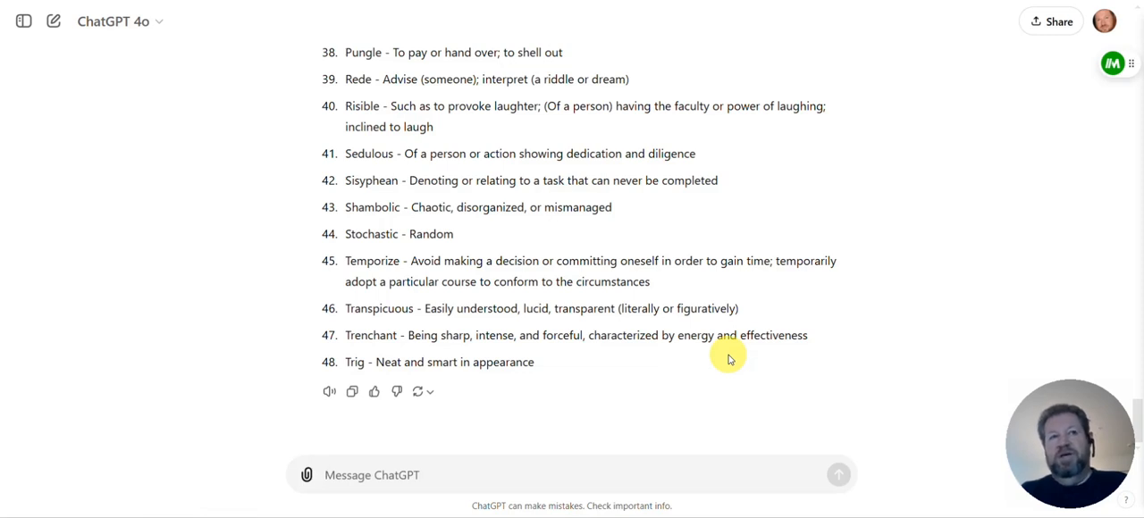
{"action": "mouse_move", "coordinate": [514, 434]}
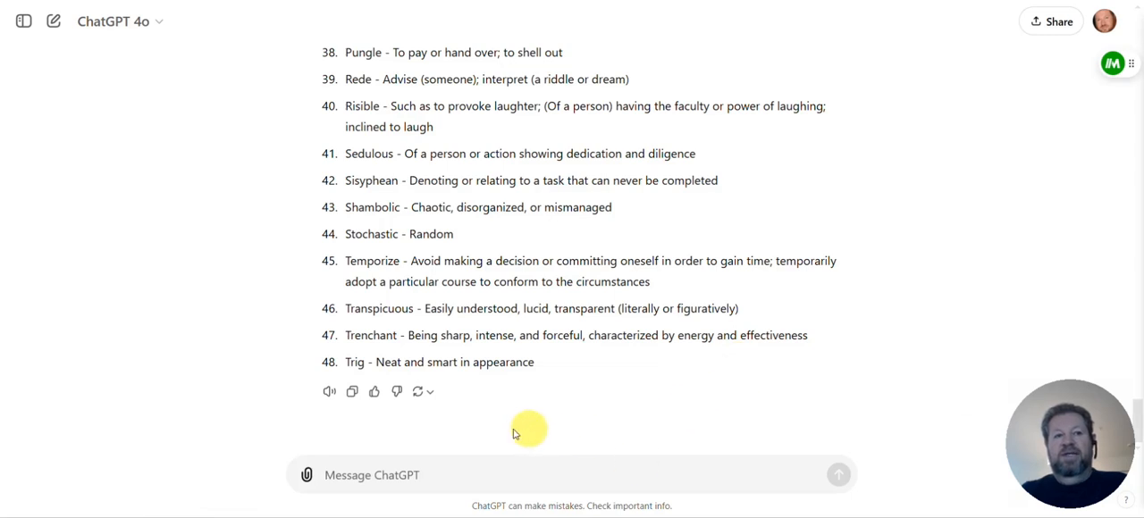
{"action": "left_click", "coordinate": [351, 392]}
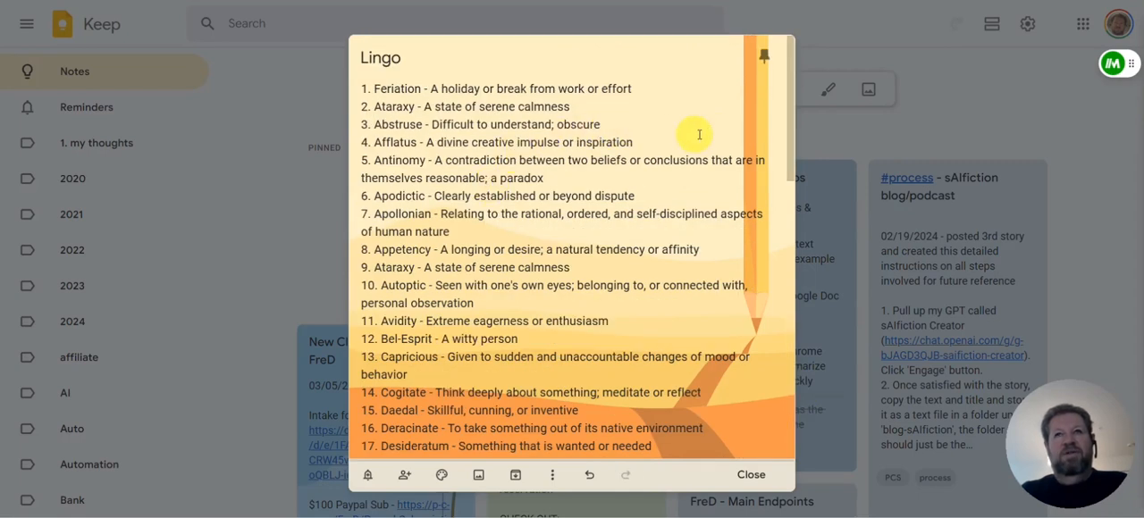
Step: Scroll the Lingo note to check the pasted list reaching Eudaemonic, Fatuous and Froward
{"action": "scroll", "scroll_direction": "down", "scroll_amount": 3}
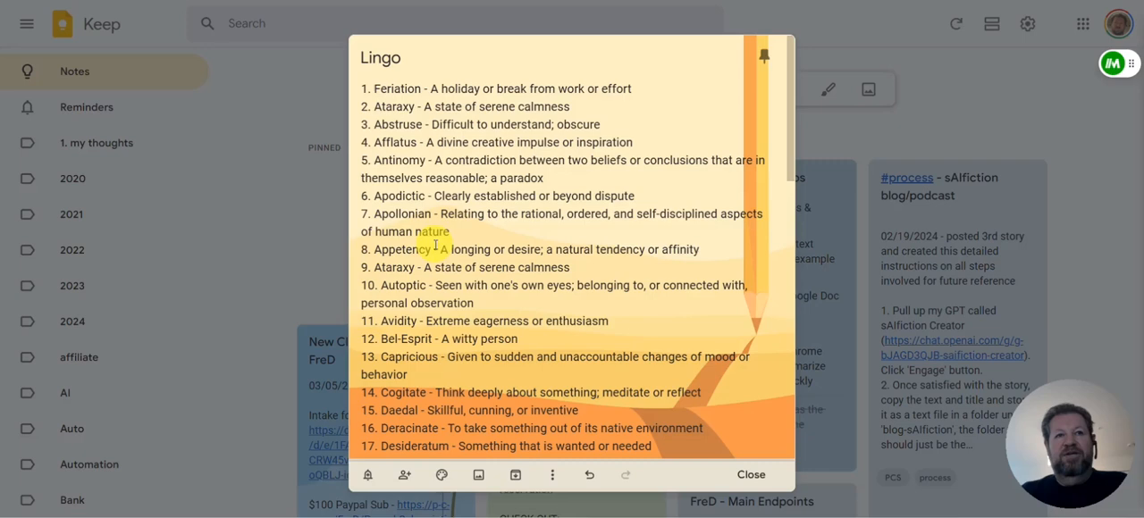
{"action": "scroll", "scroll_direction": "down", "scroll_amount": 3}
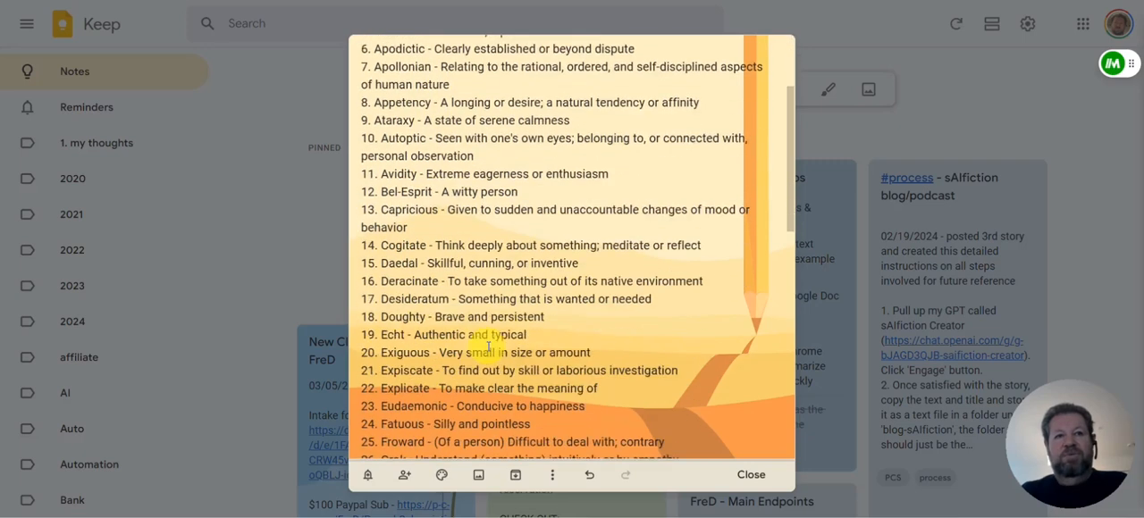